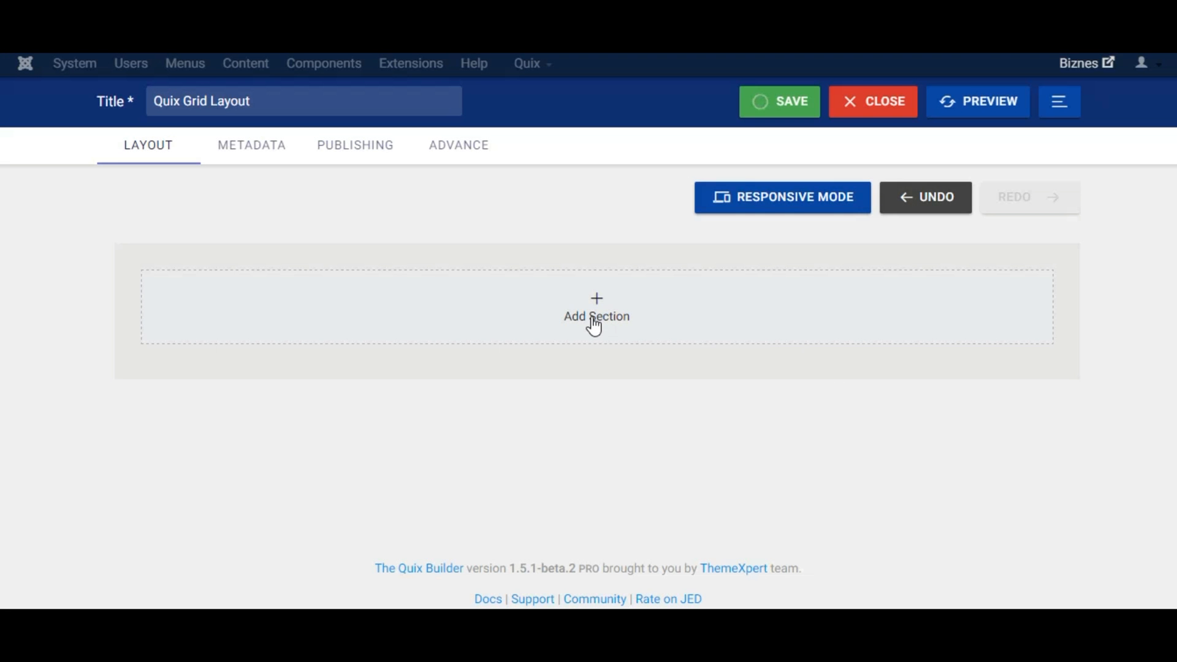
Step: Add a section with a row of four empty columns to the page
left_click(596, 307)
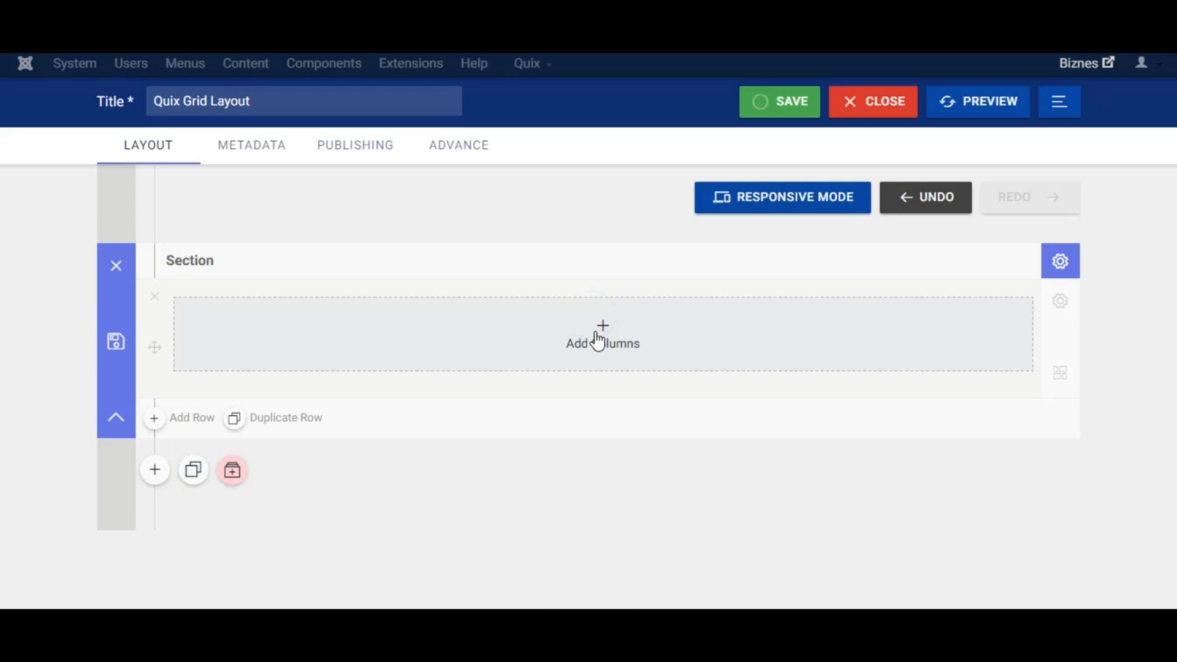
left_click(602, 334)
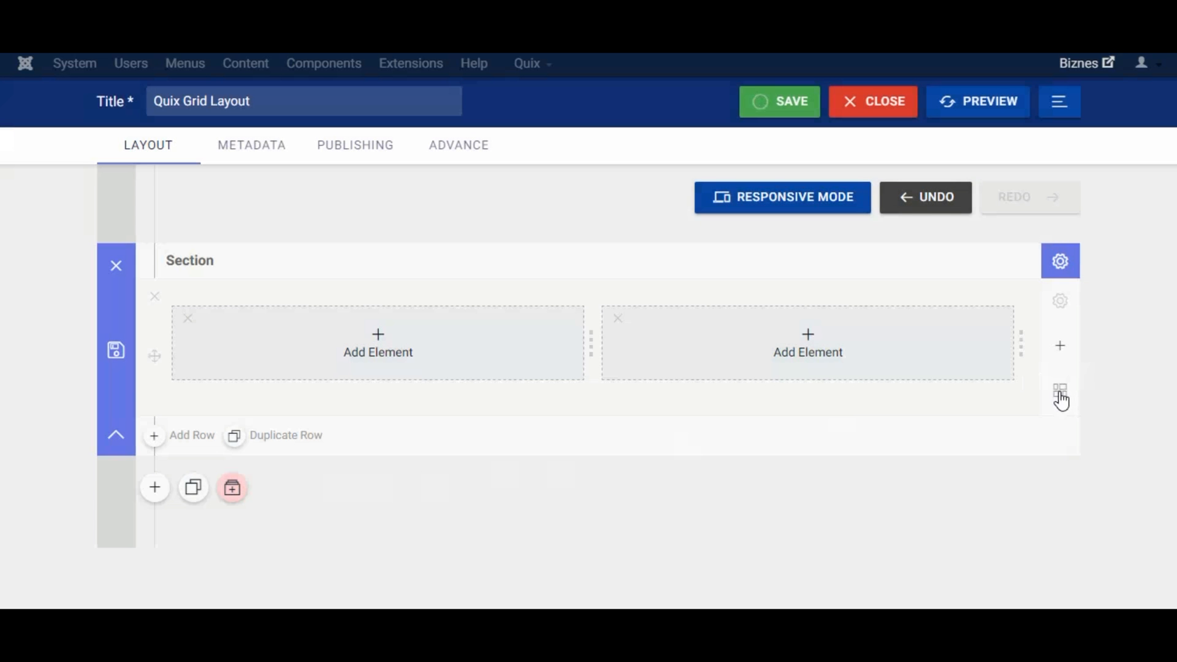
left_click(1061, 391)
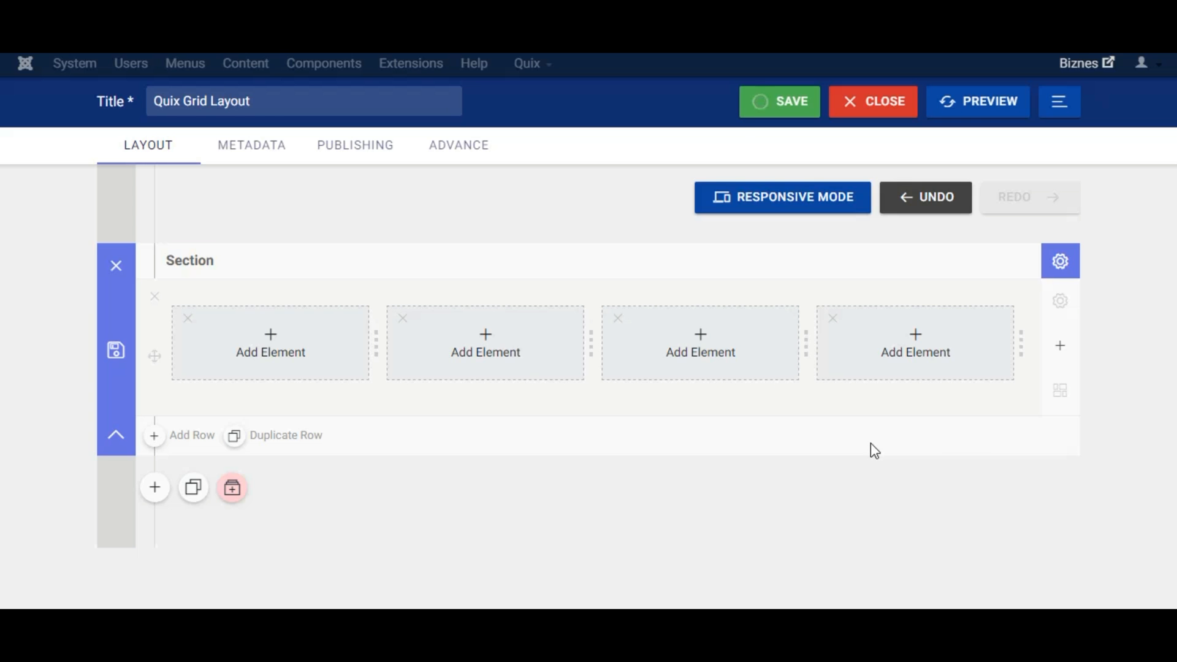
mouse_move(615, 432)
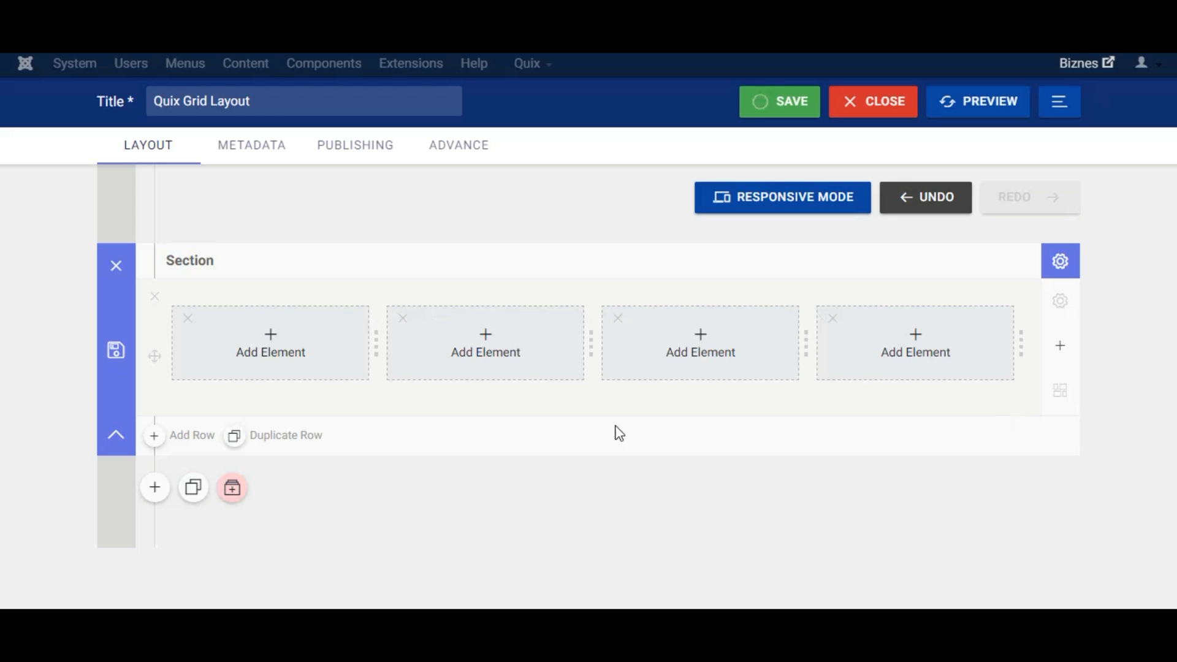
mouse_move(1061, 346)
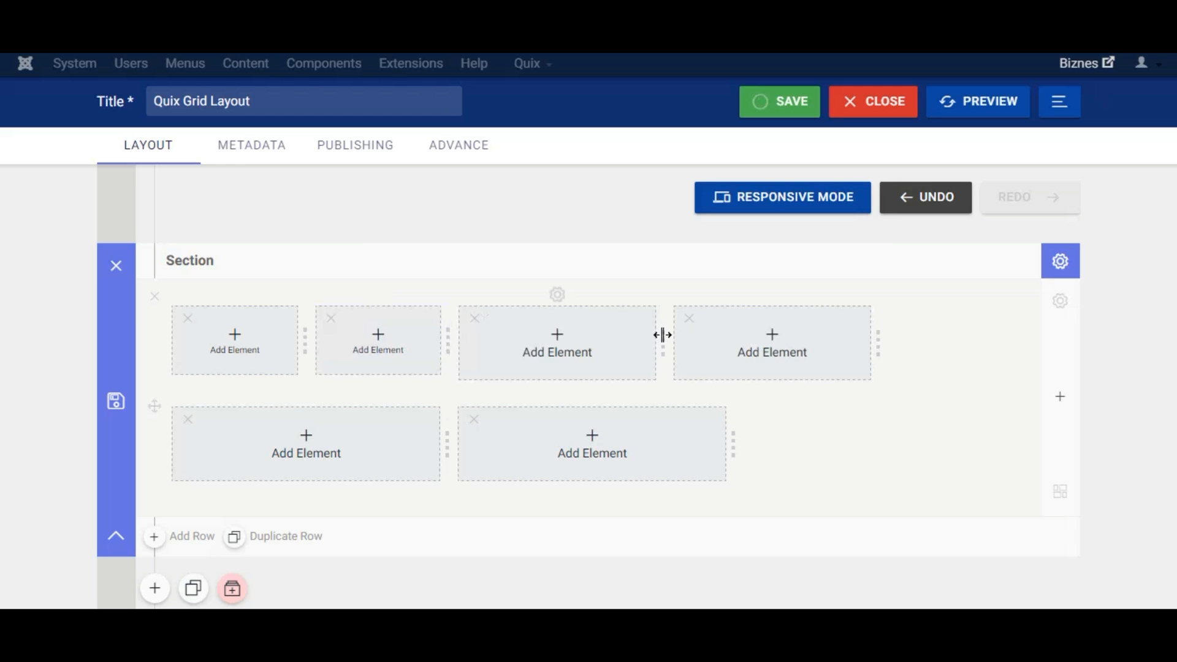
Step: Resize the top-row column so six narrow columns span the row, one wrapping below
left_click_drag(663, 334, 805, 346)
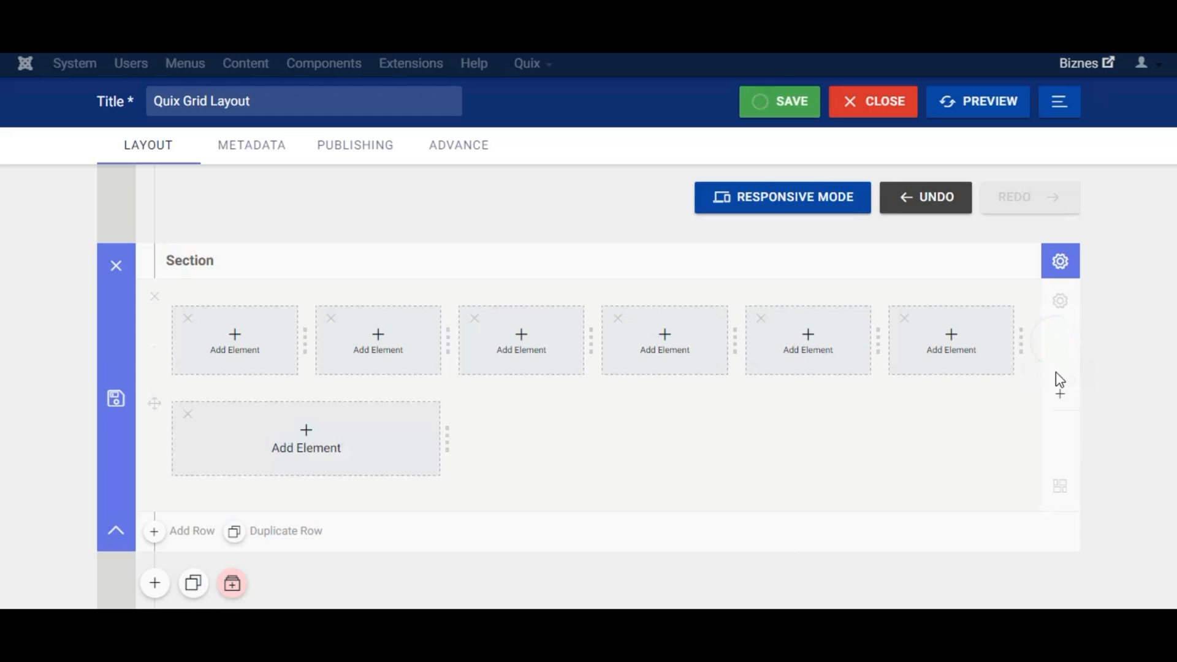
Step: Add more columns to form rows of three, one and two, then scroll down to check
left_click(1060, 399)
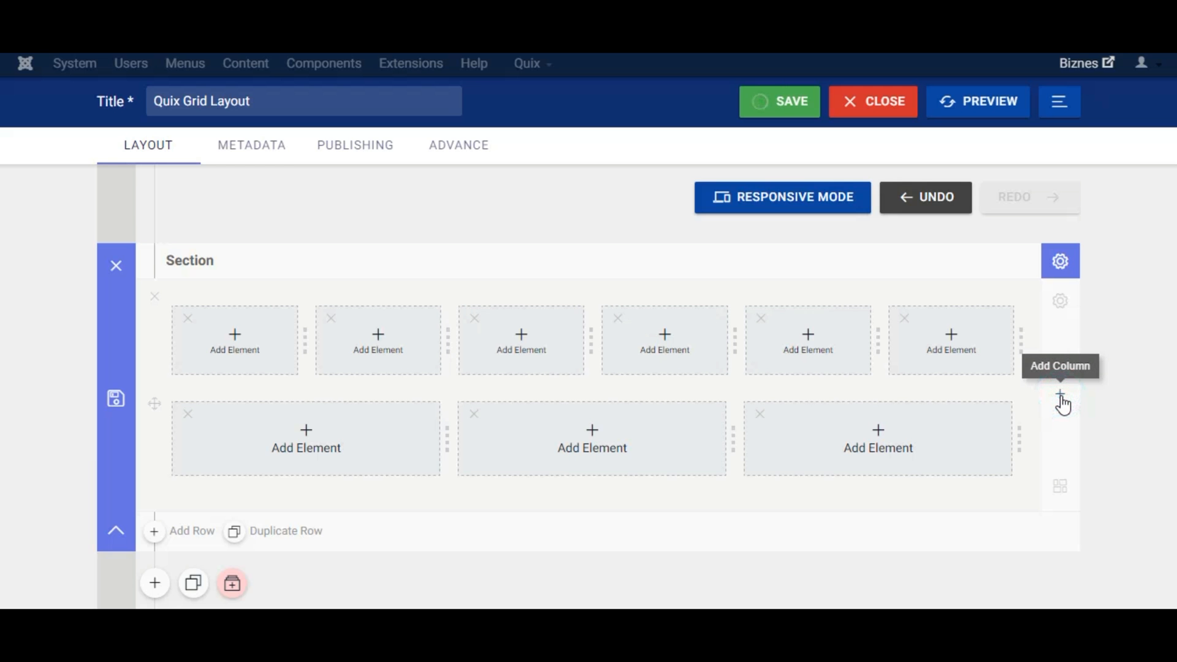
left_click(1060, 401)
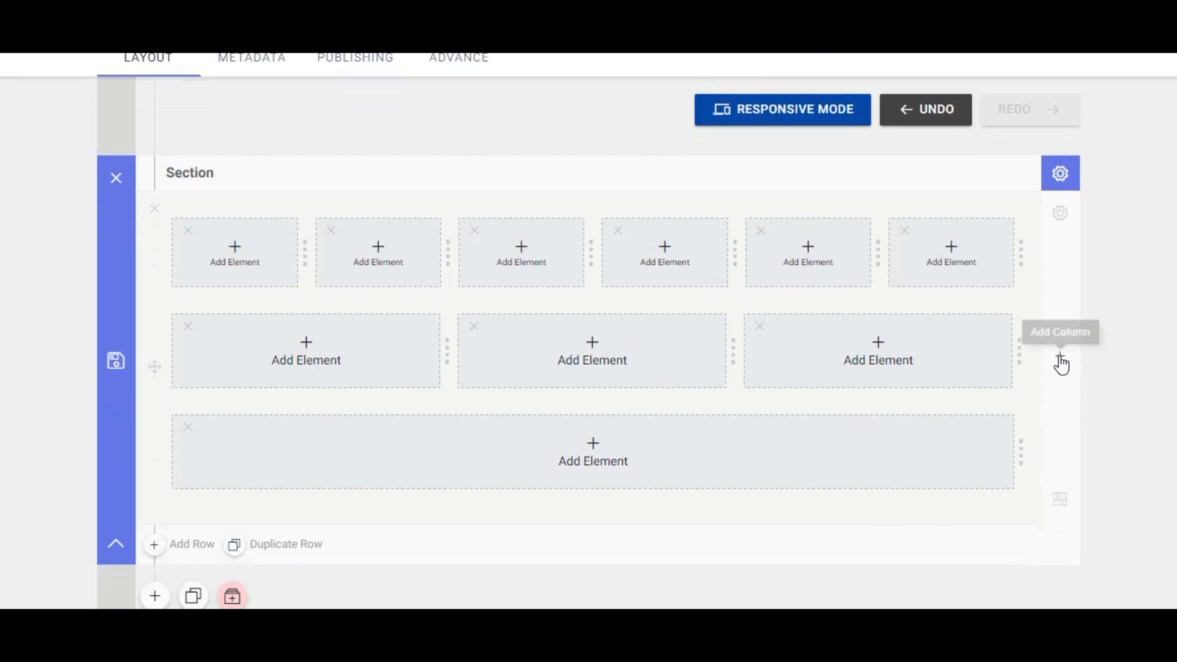
scroll("down", 3)
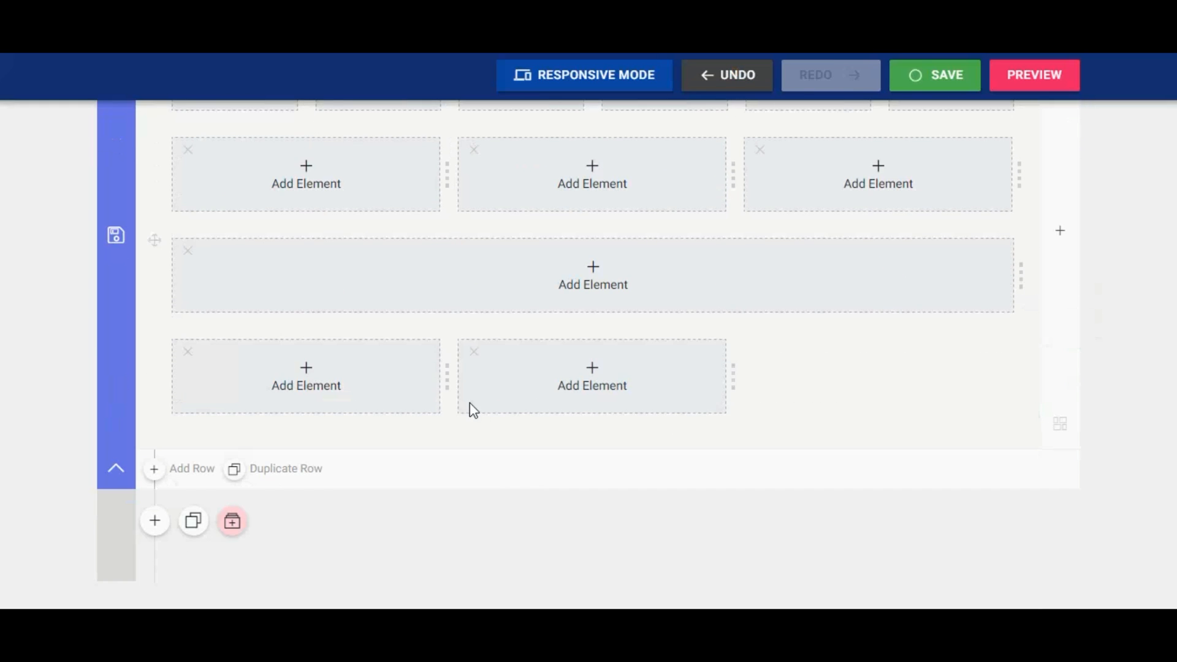